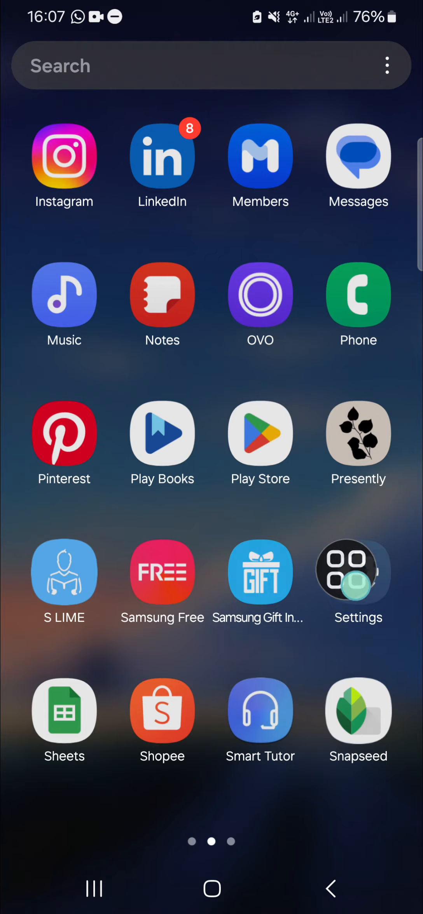
Step: Open Settings from the app drawer and scroll down to General management
click(358, 572)
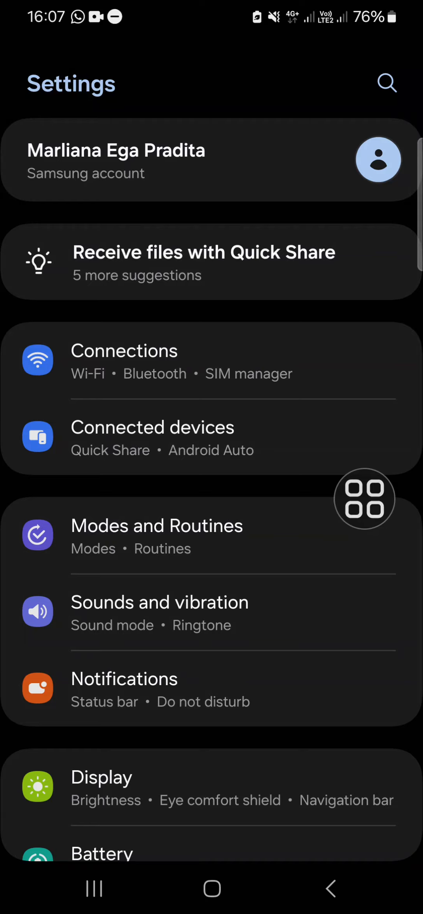
scroll(down, 3)
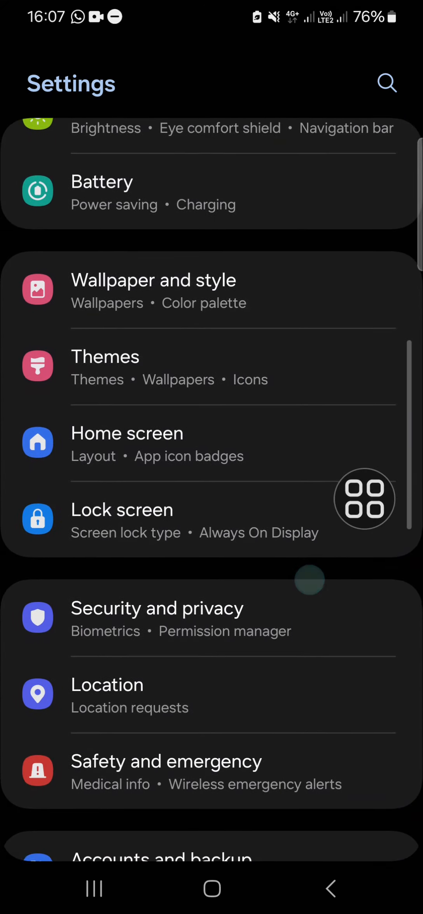
scroll(down, 3)
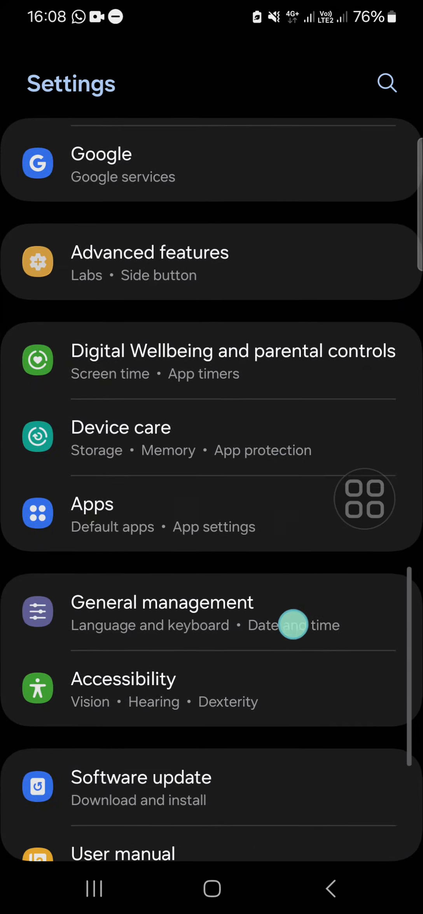
scroll(down, 3)
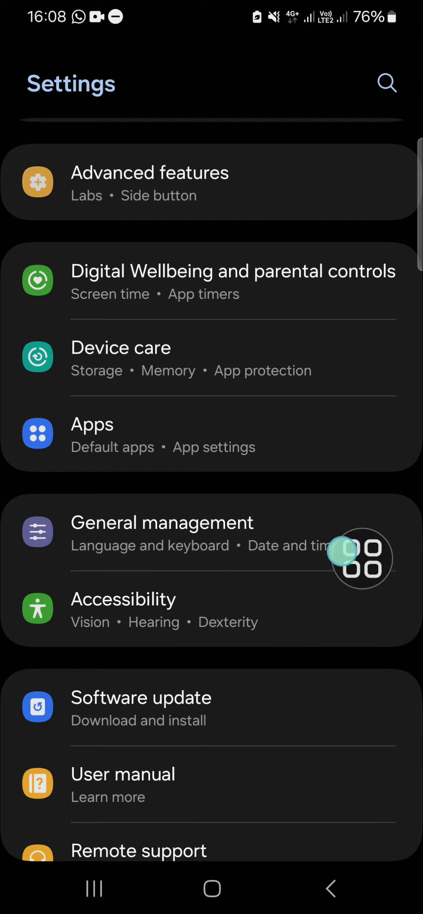
Step: Go through General management and Samsung Keyboard settings to Languages and types
click(162, 522)
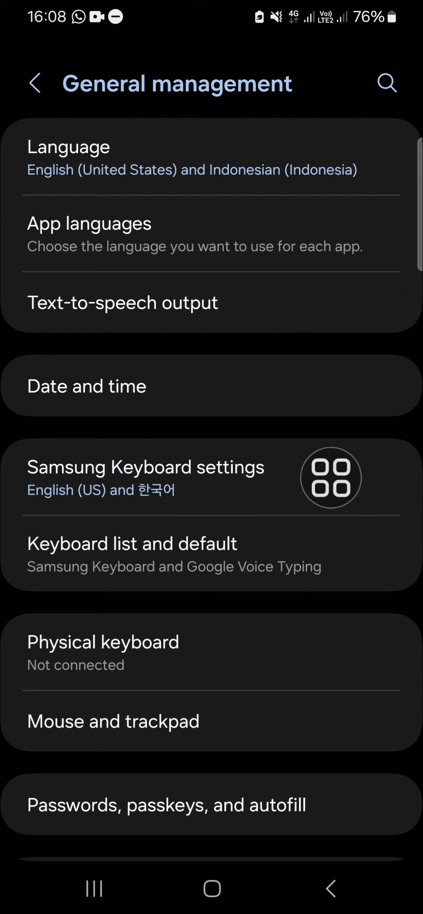
click(145, 466)
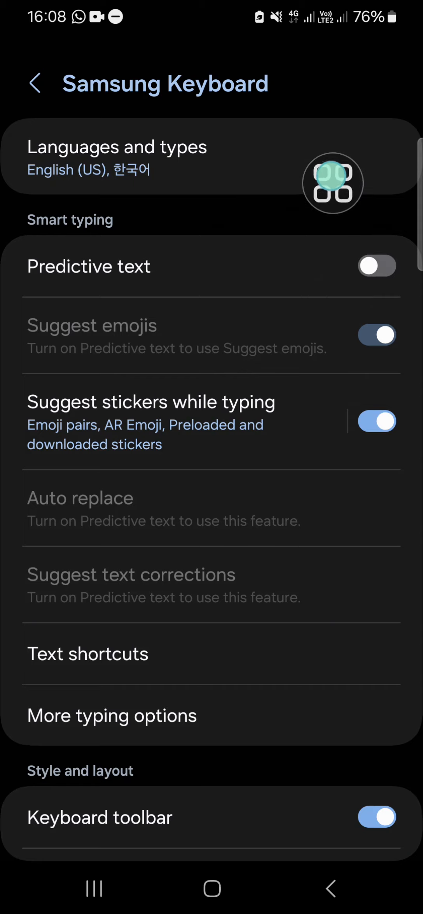
click(117, 154)
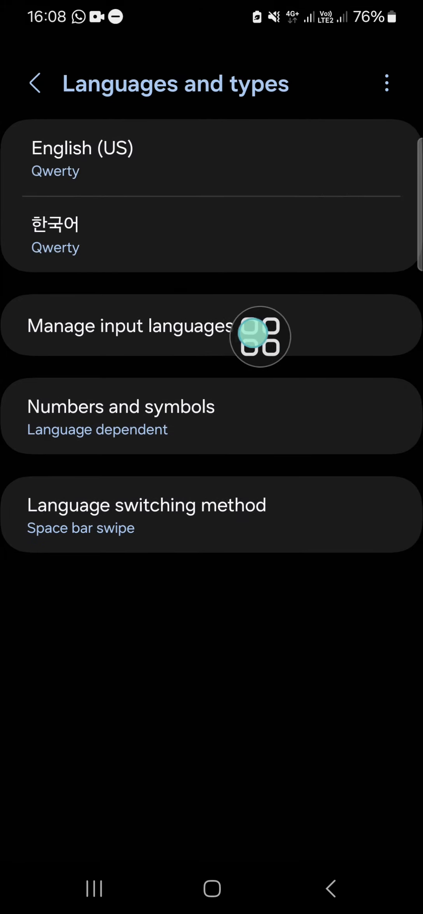
Step: Open Manage input languages and scroll through the Downloaded and Available lists
click(124, 326)
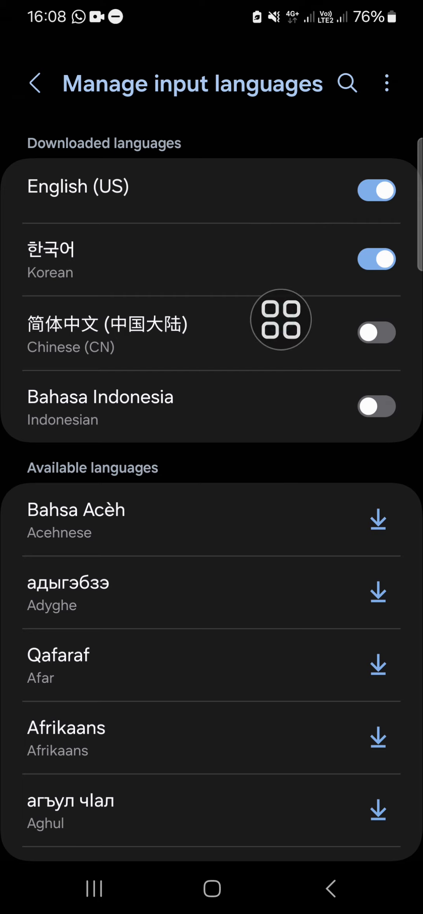
scroll(down, 3)
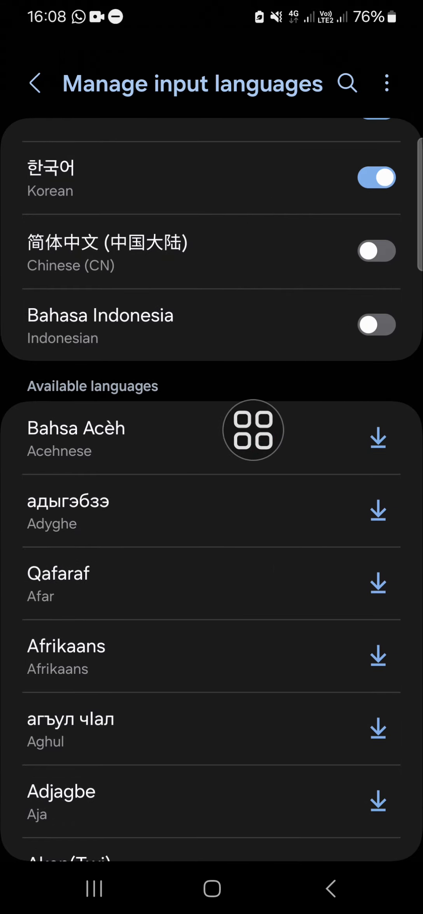
scroll(down, 3)
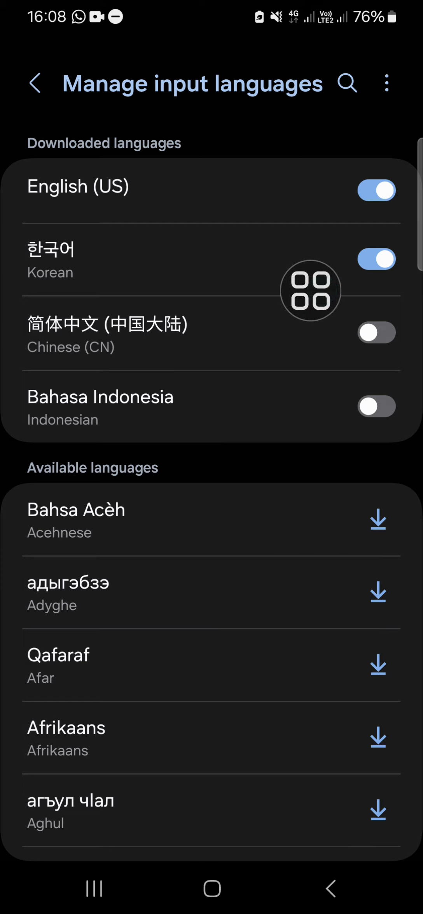
Step: Switch on the 简体中文 (中国大陆) Chinese (CN) toggle
click(376, 332)
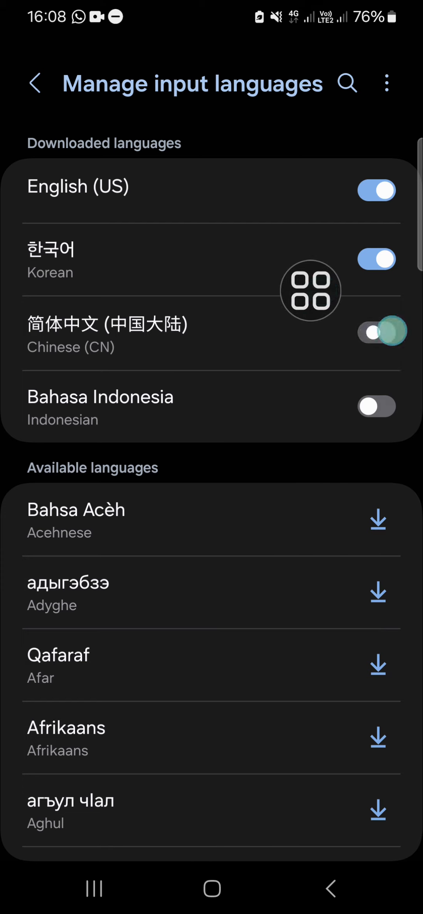
click(377, 332)
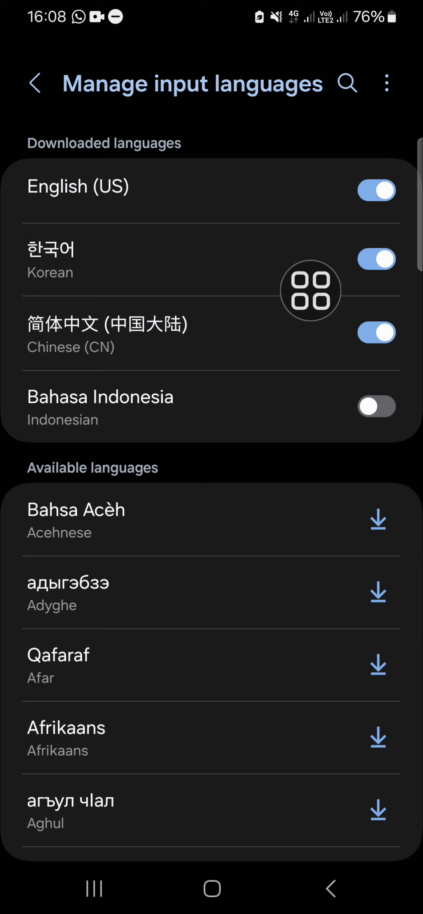